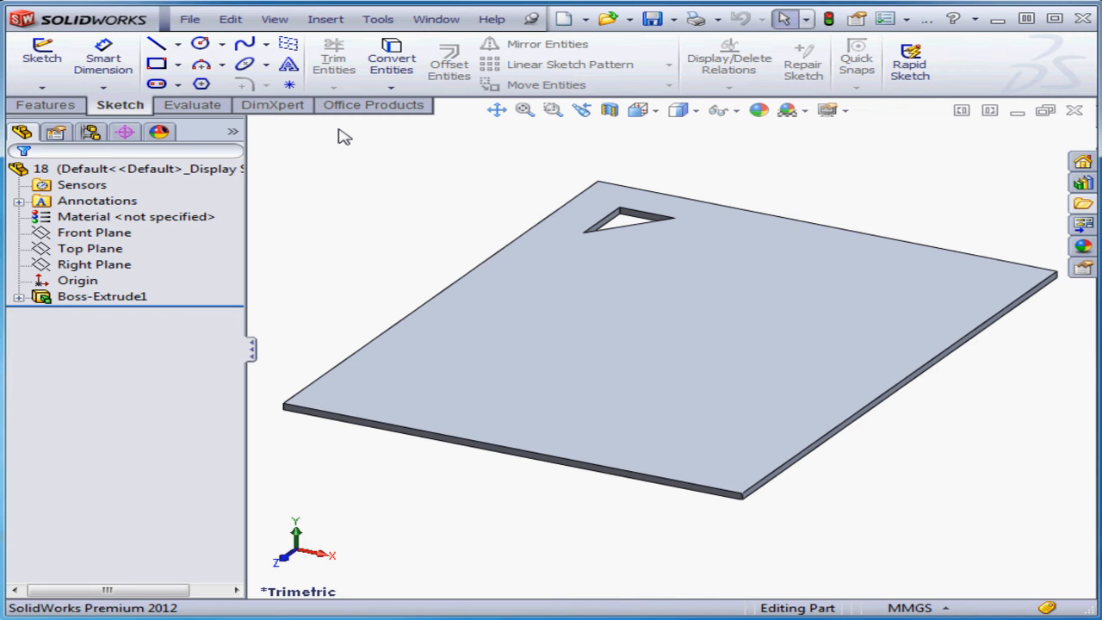
mouse_move(348, 148)
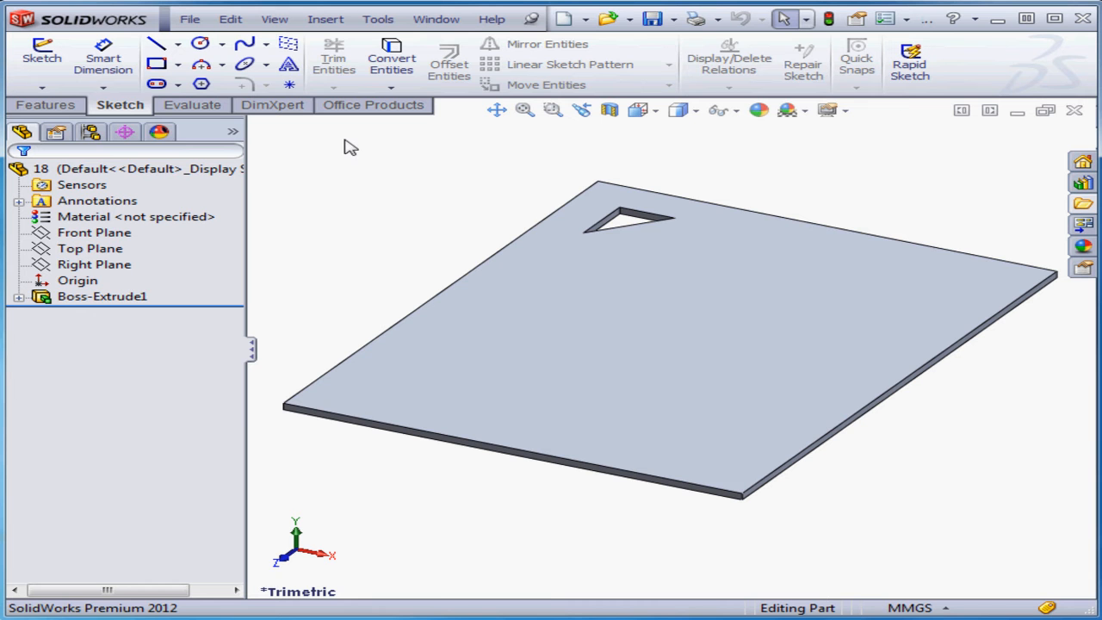
mouse_move(515, 317)
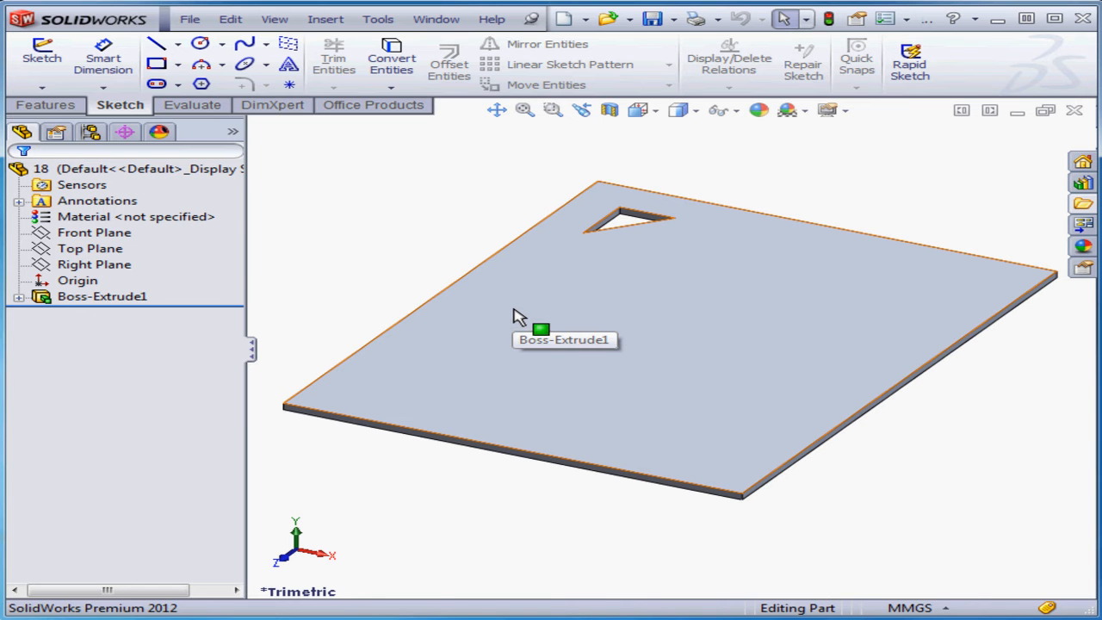
mouse_move(582, 364)
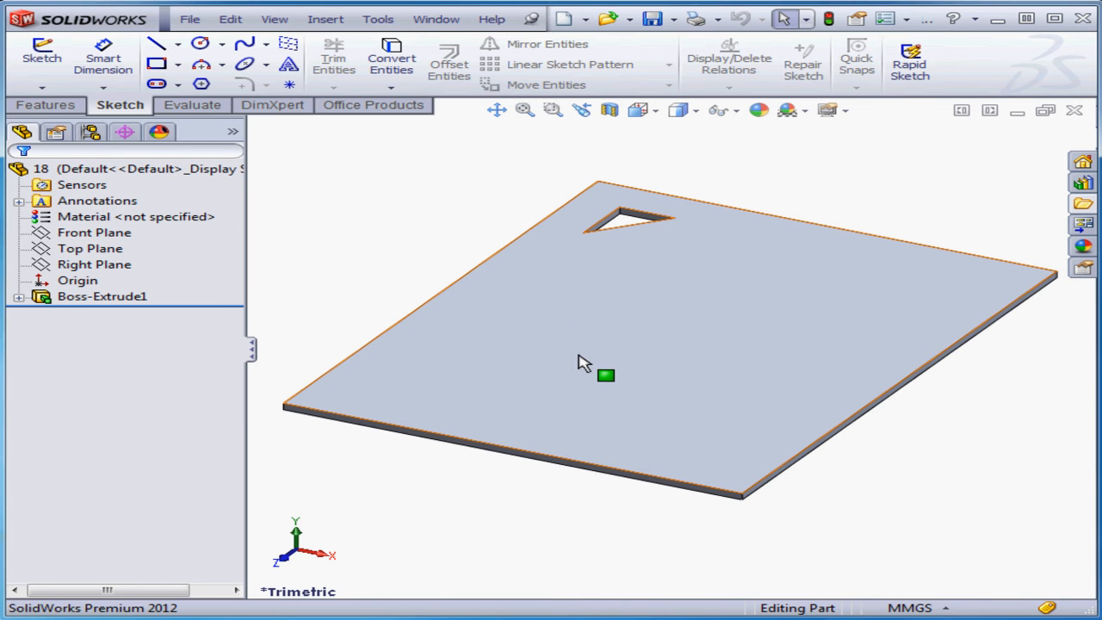
Draw a corner rectangle on the plate's top face near the front-left edge.
right_click(584, 364)
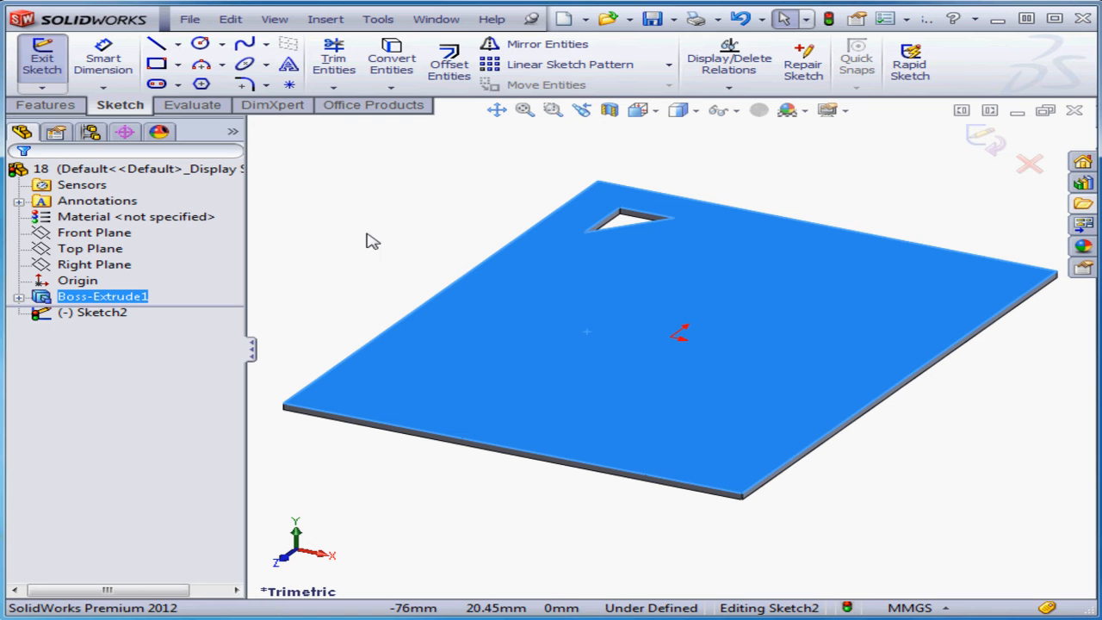
click(150, 62)
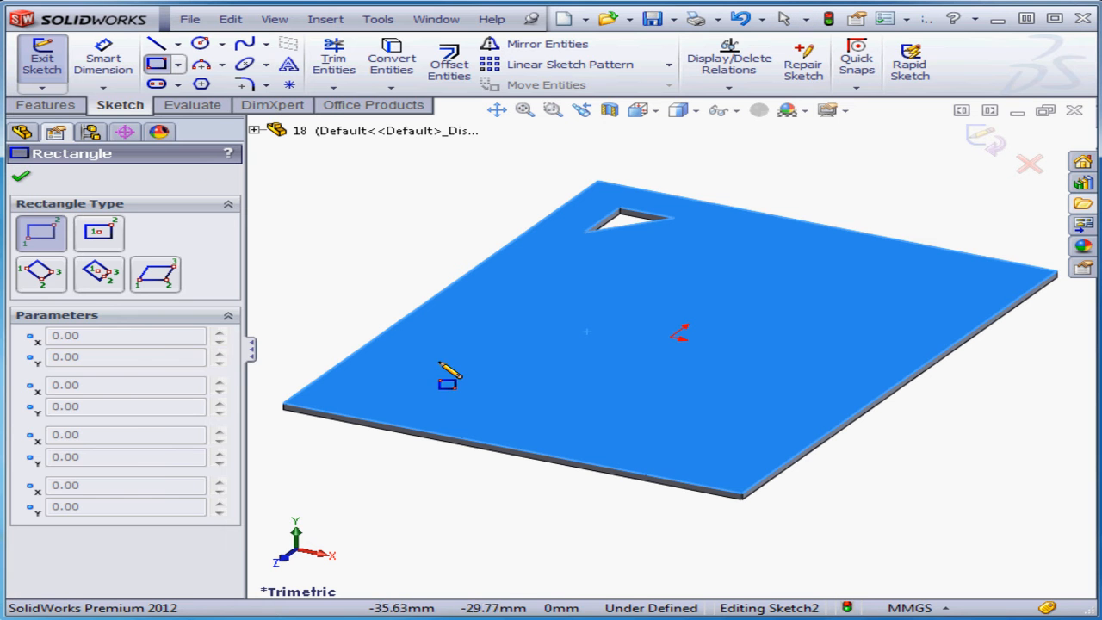
drag(448, 379, 555, 430)
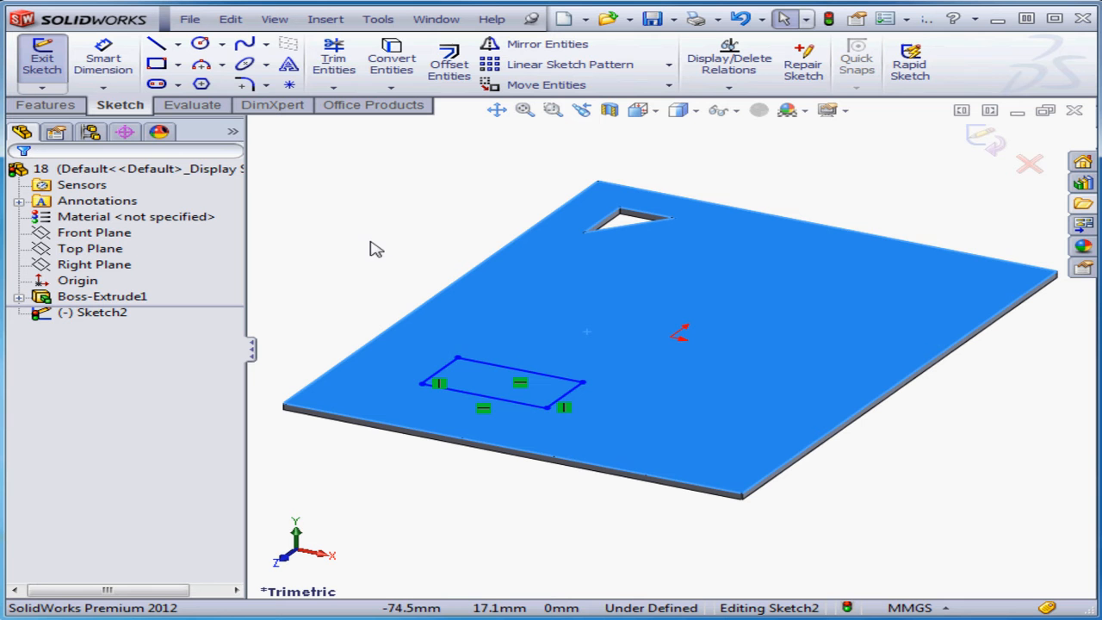
mouse_move(423, 93)
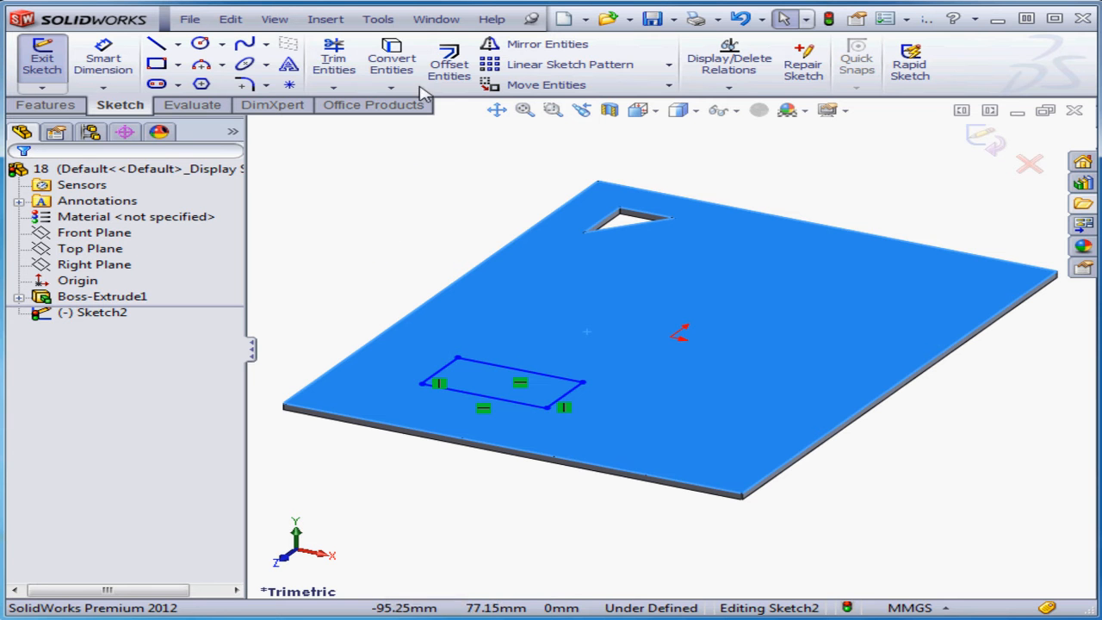
mouse_move(392, 19)
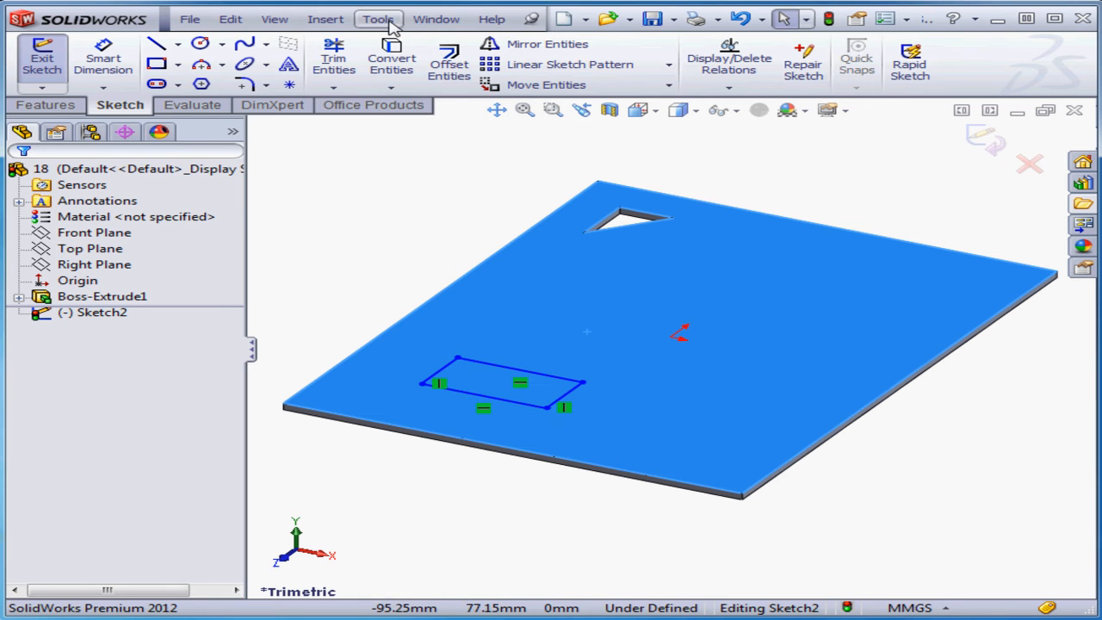
Browse Tools > Sketch Tools, then launch Move Entities for the rectangle's lines.
click(379, 19)
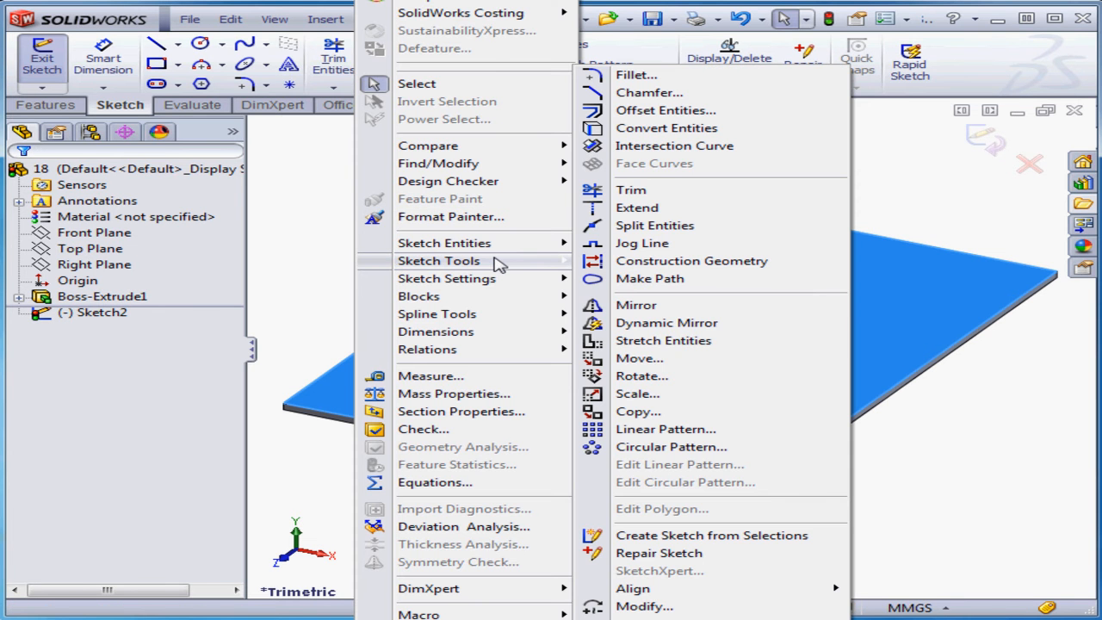
mouse_move(663, 341)
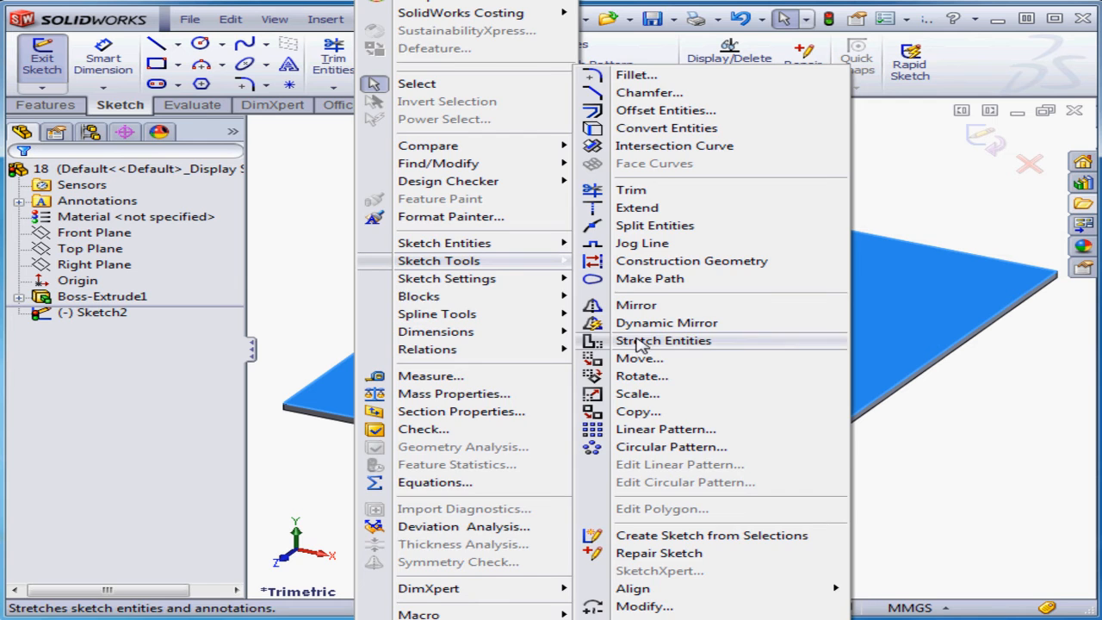
click(662, 341)
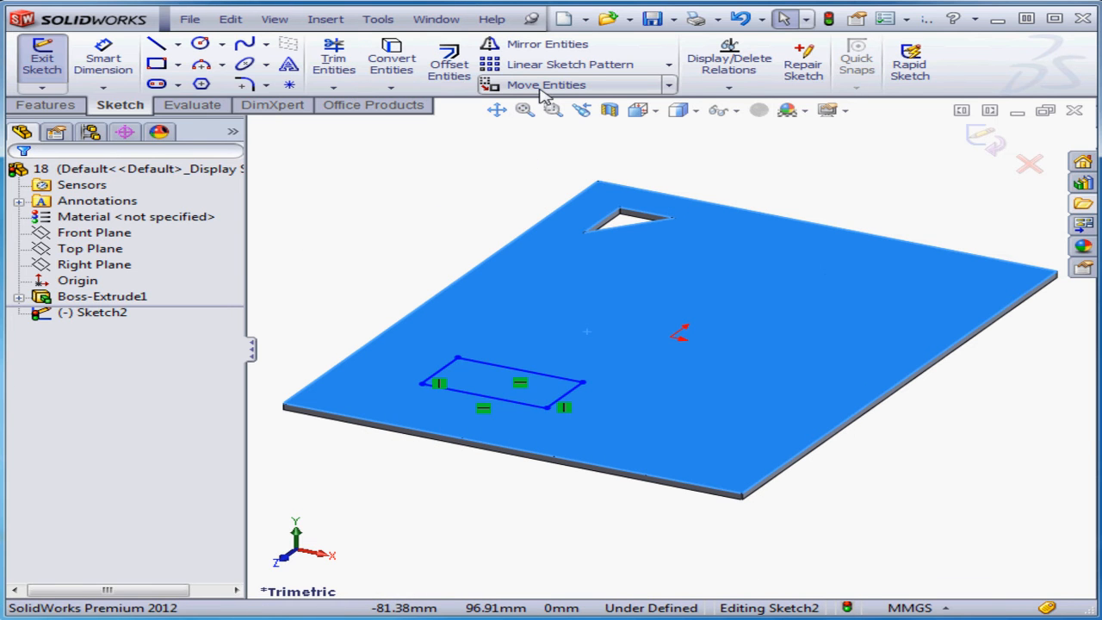
click(544, 84)
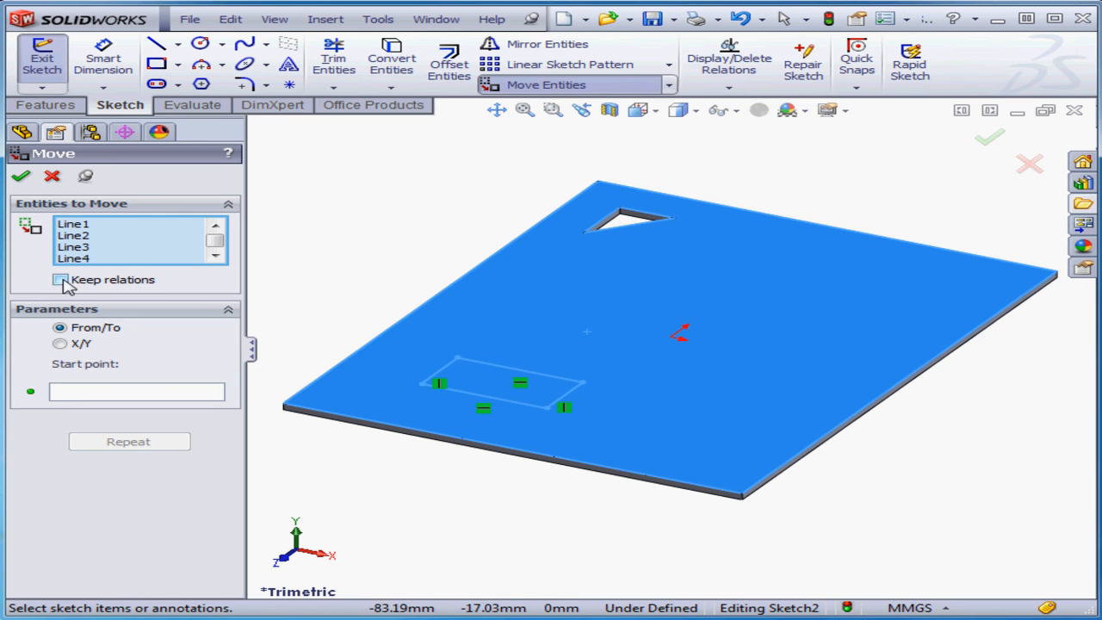
Offset the rectangle 30 mm in X and Y with Keep relations, then choose From/To.
click(61, 279)
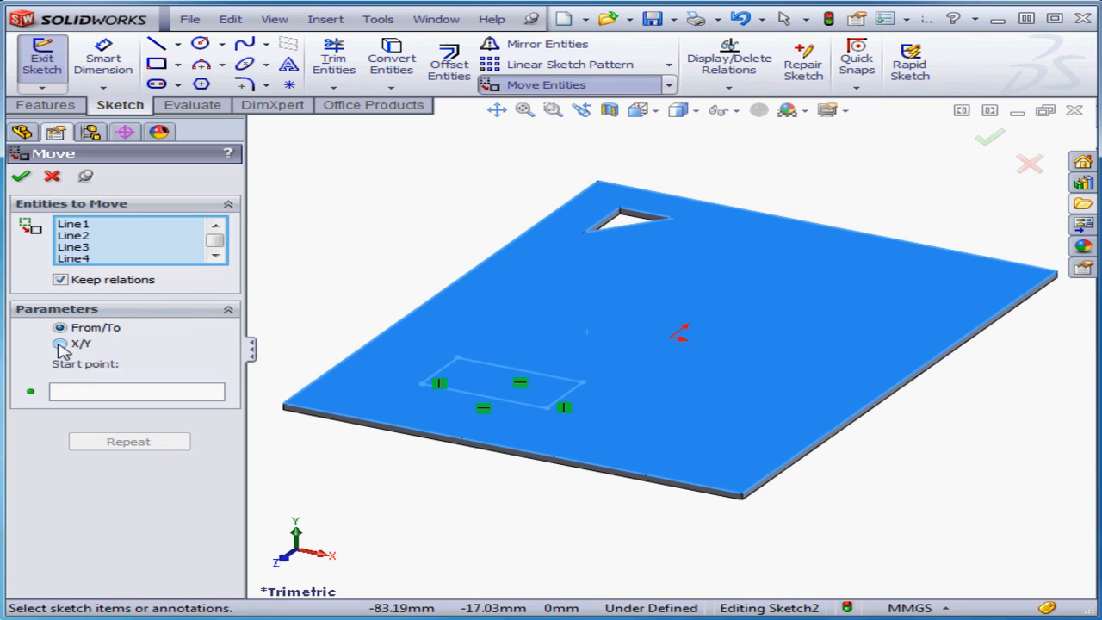
click(60, 345)
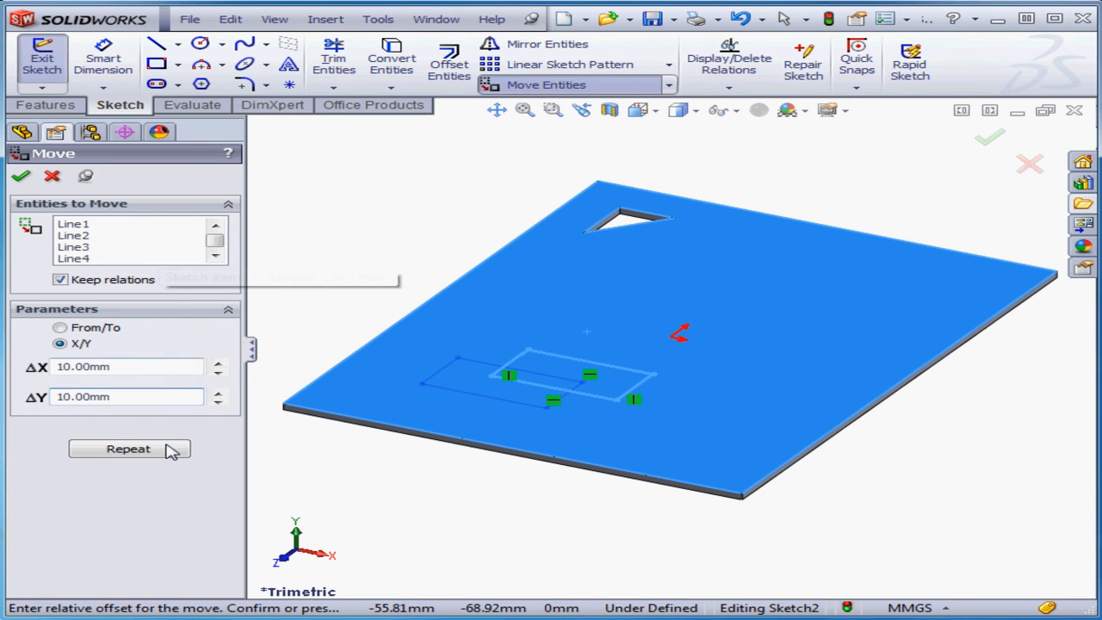
click(128, 448)
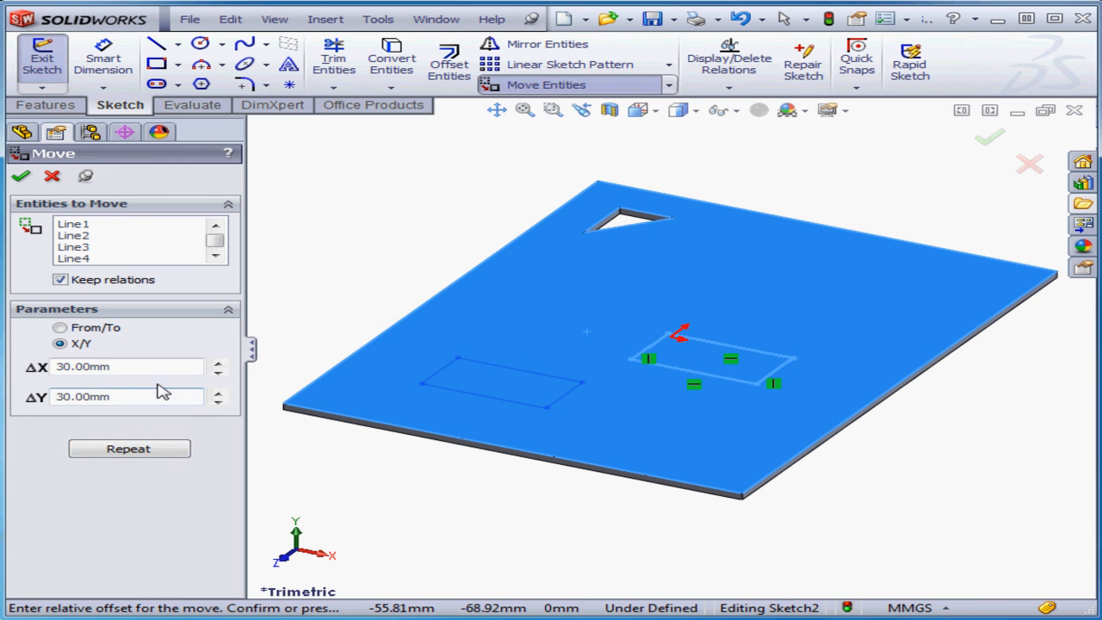
click(58, 327)
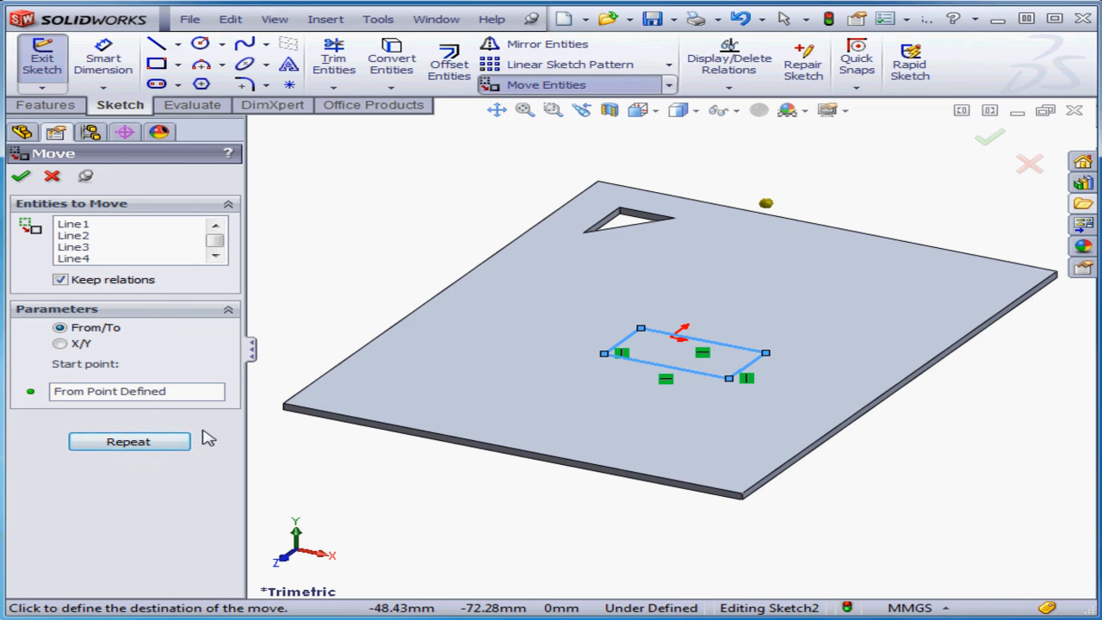
mouse_move(206, 437)
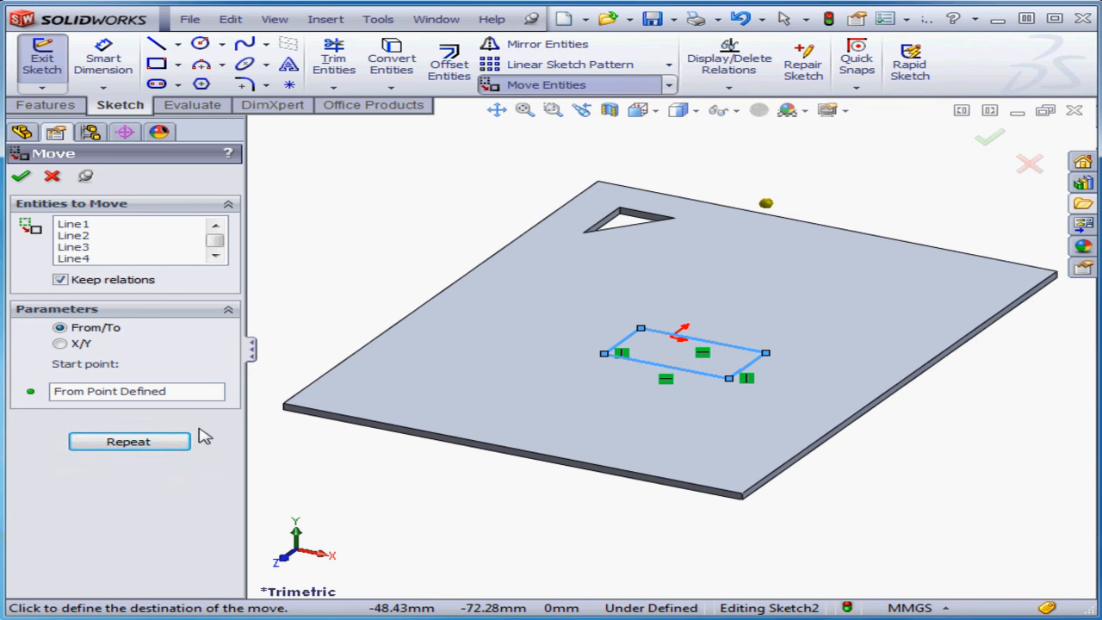
mouse_move(217, 322)
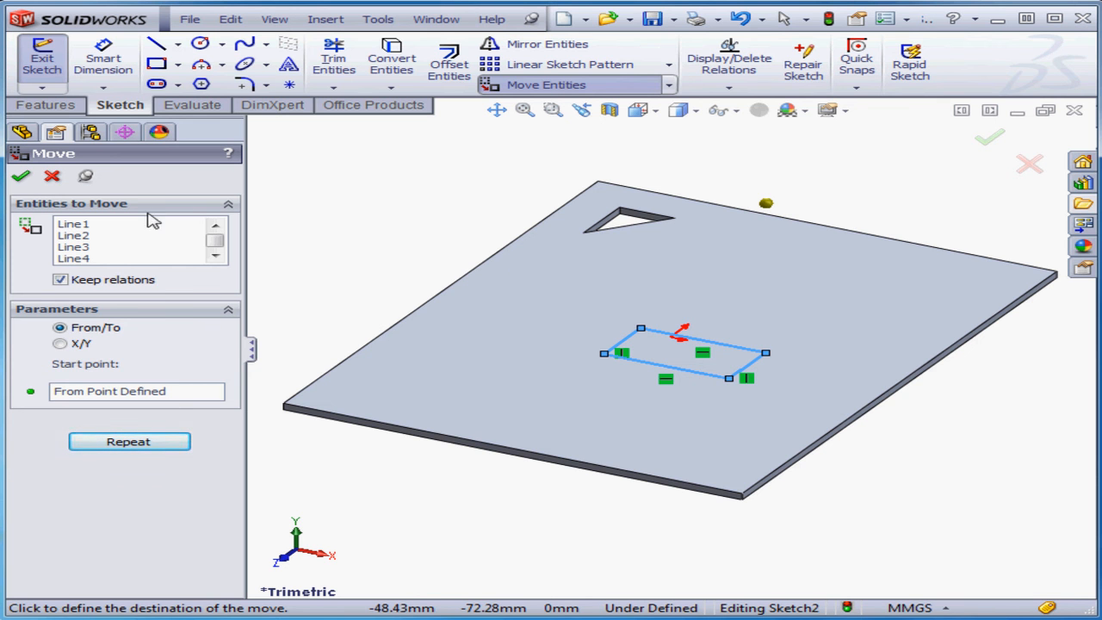
Accept the move, leaving the rectangle near the centre of the top face.
click(21, 176)
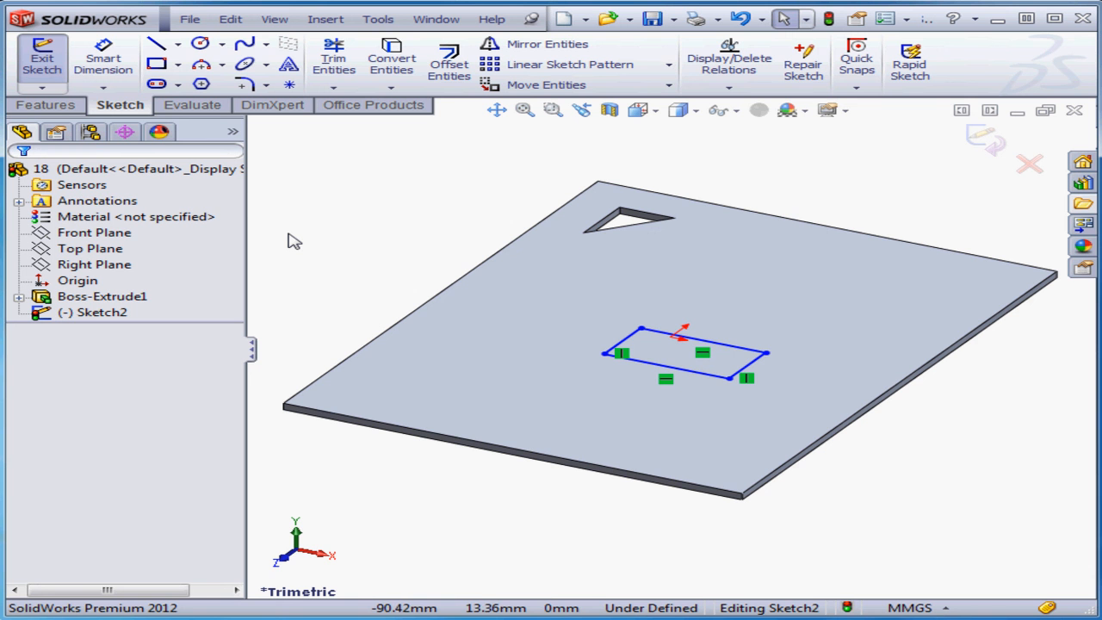